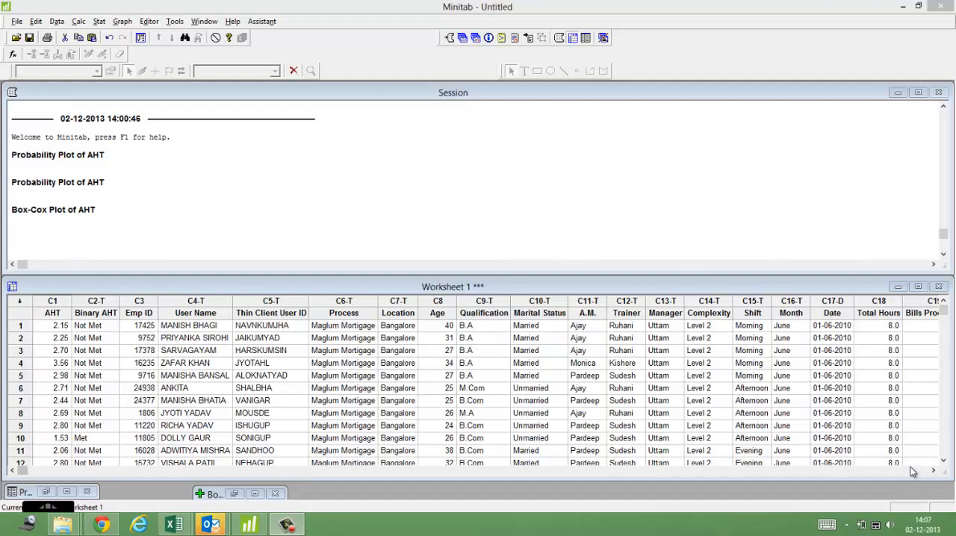
mouse_move(179, 302)
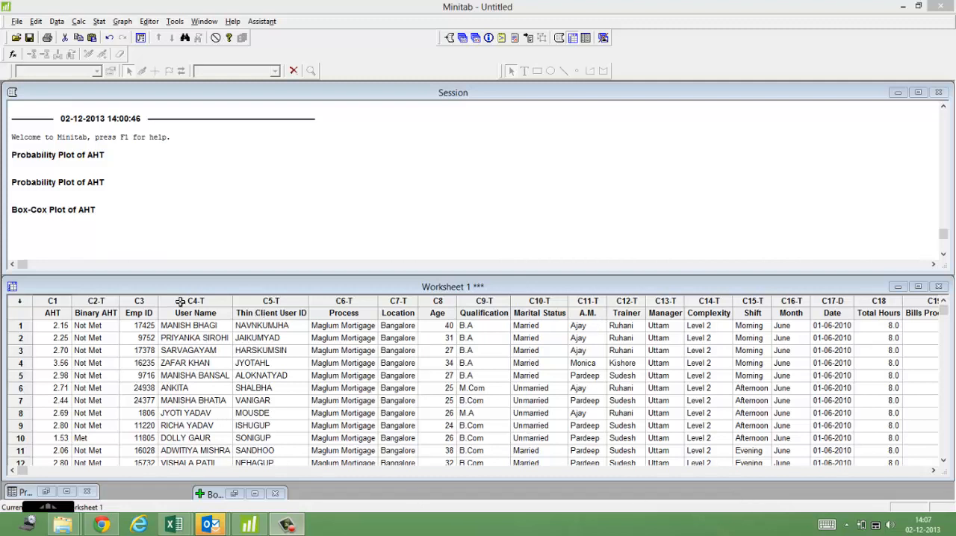
mouse_move(227, 250)
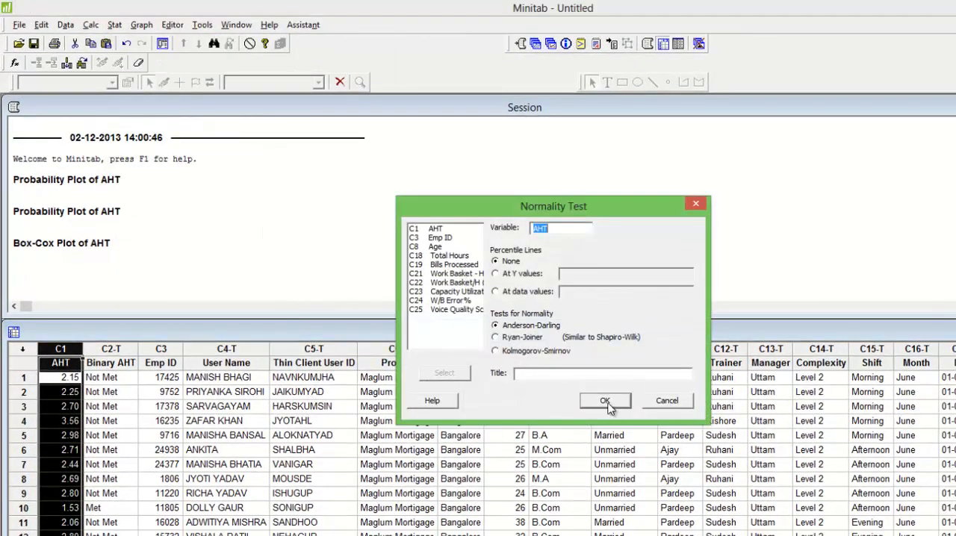
Step: Produce the normal probability plot of AHT (3371 observations, StDev 0.5449)
click(605, 400)
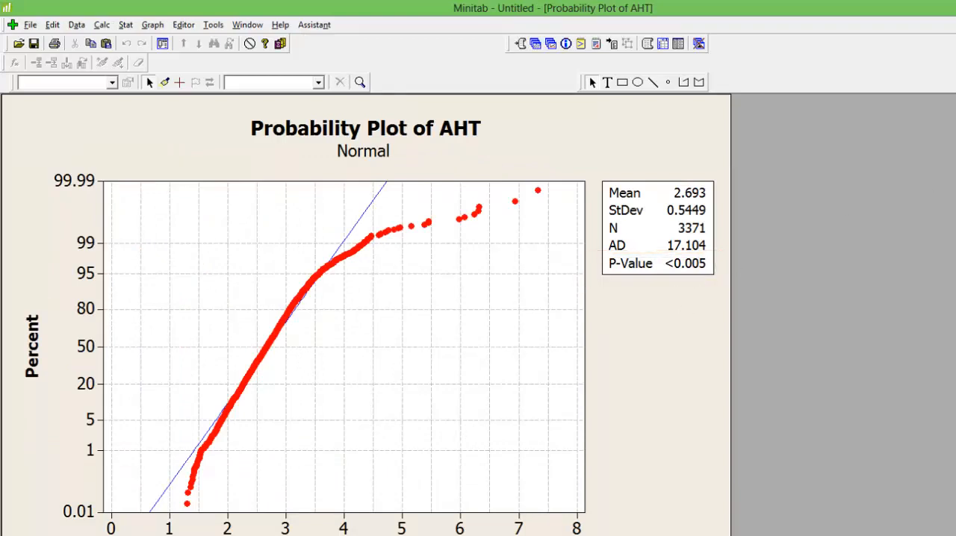
mouse_move(748, 137)
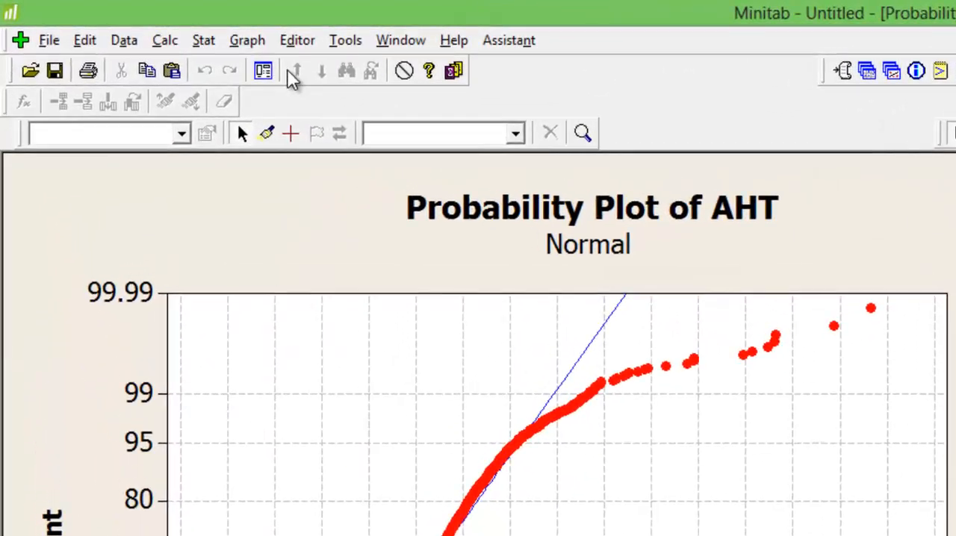
Step: Start a Box-Cox transformation from Stat > Control Charts with AHT as the data column
click(203, 39)
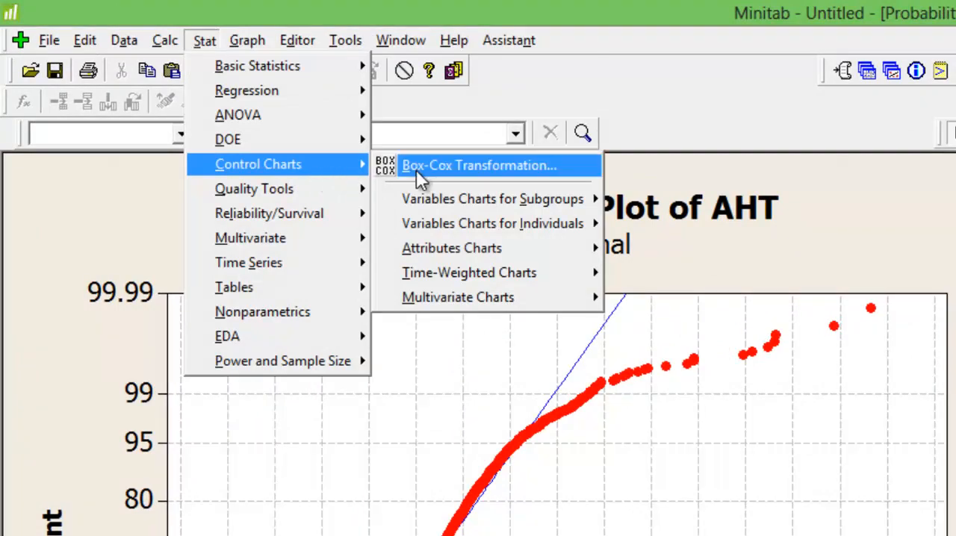
click(478, 164)
text(AHT)
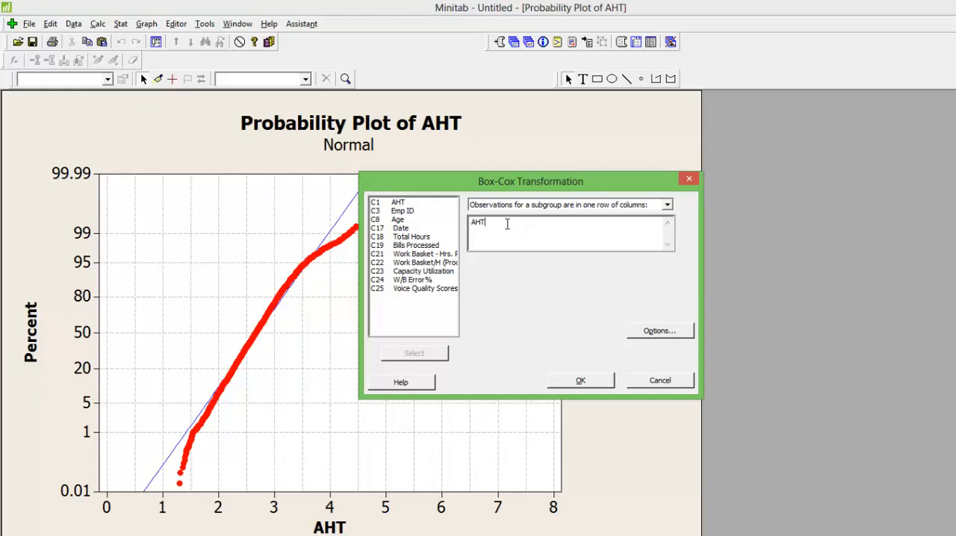
mouse_move(660, 332)
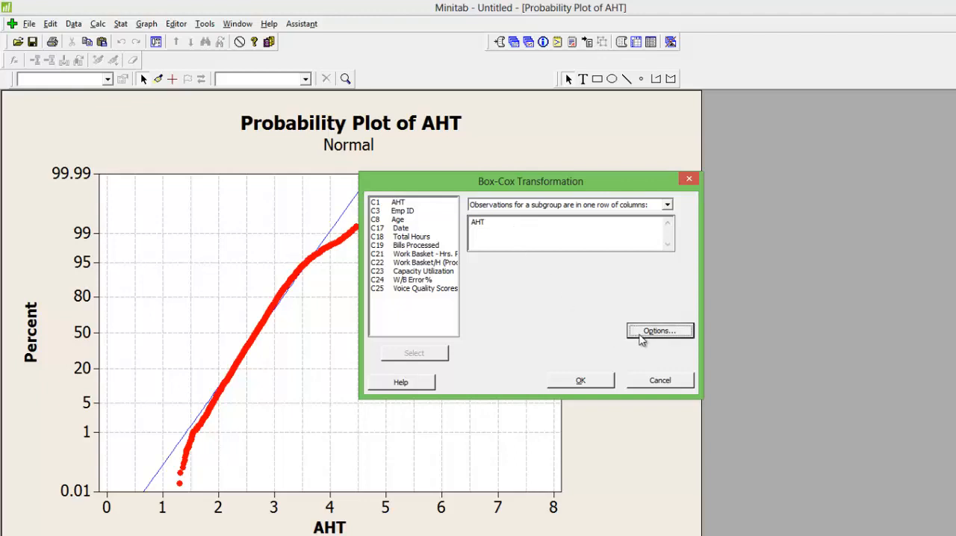
Step: Store the transformed AHT values in C26 and run the Box-Cox transformation with its plot
click(659, 330)
text(c)
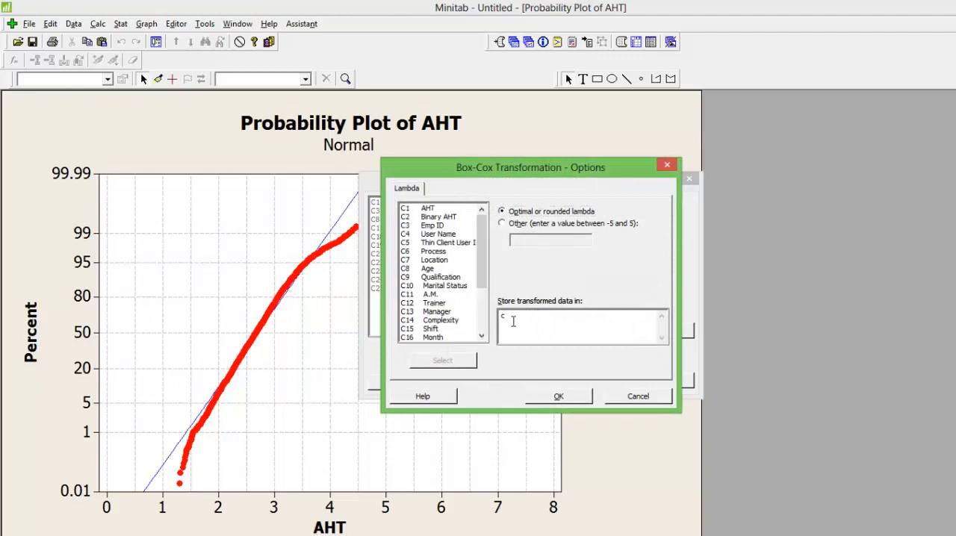
text(26)
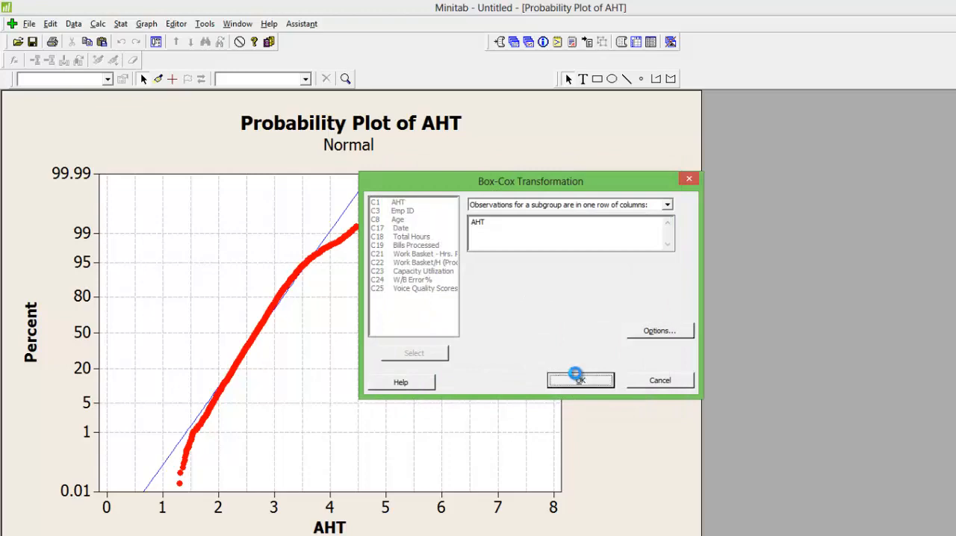
click(580, 379)
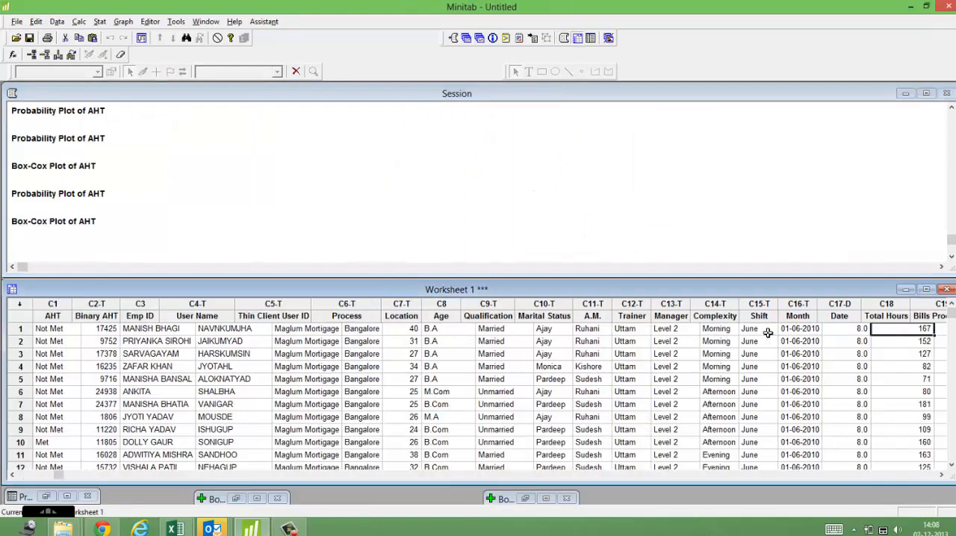
Step: Scroll the worksheet right to show the transformed values in column C26
scroll(right, 3)
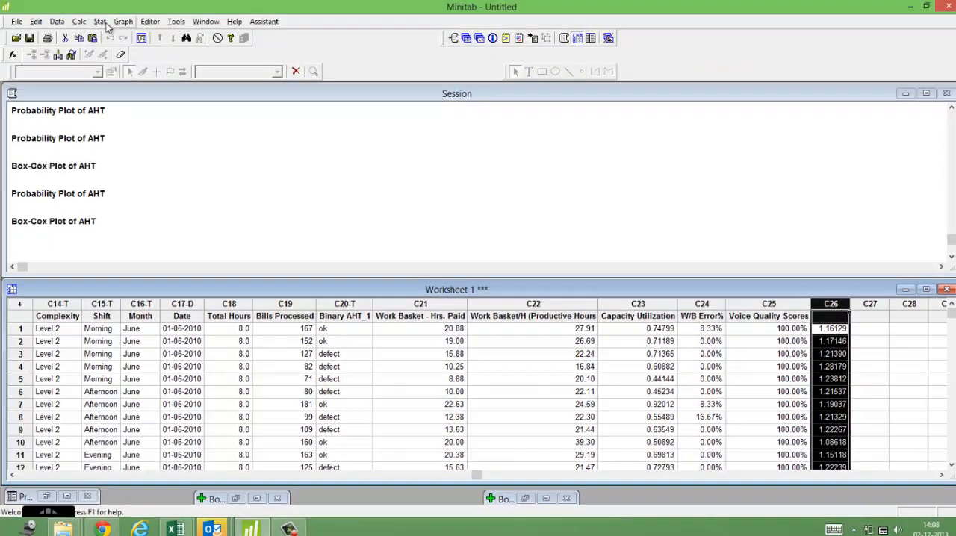
Step: Reopen Box-Cox Transformation and set data arrangement to subgroups in one row of columns
click(99, 21)
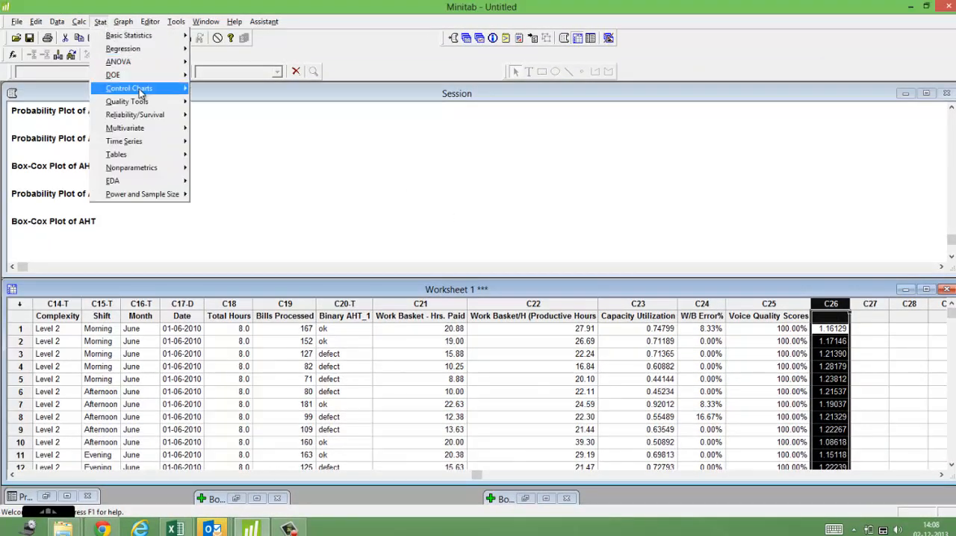
click(141, 88)
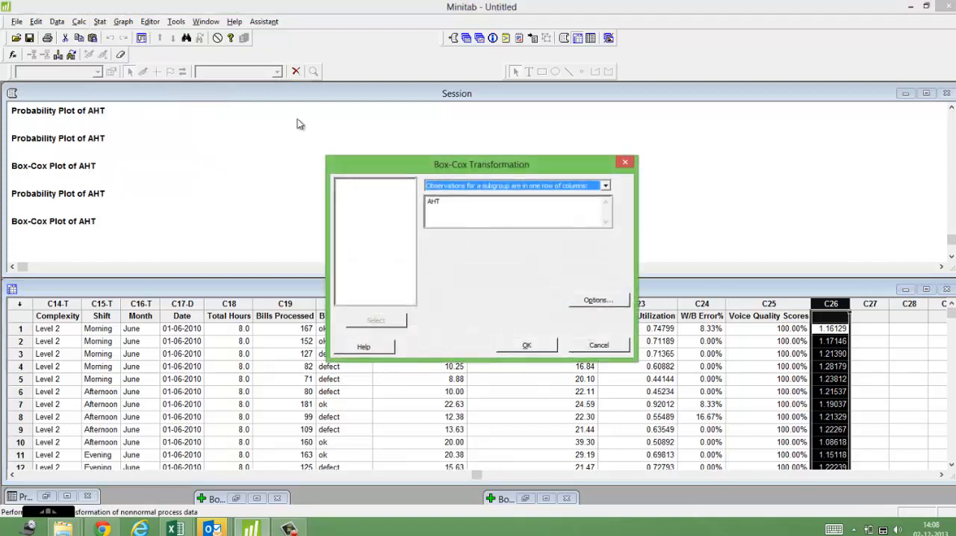
click(605, 185)
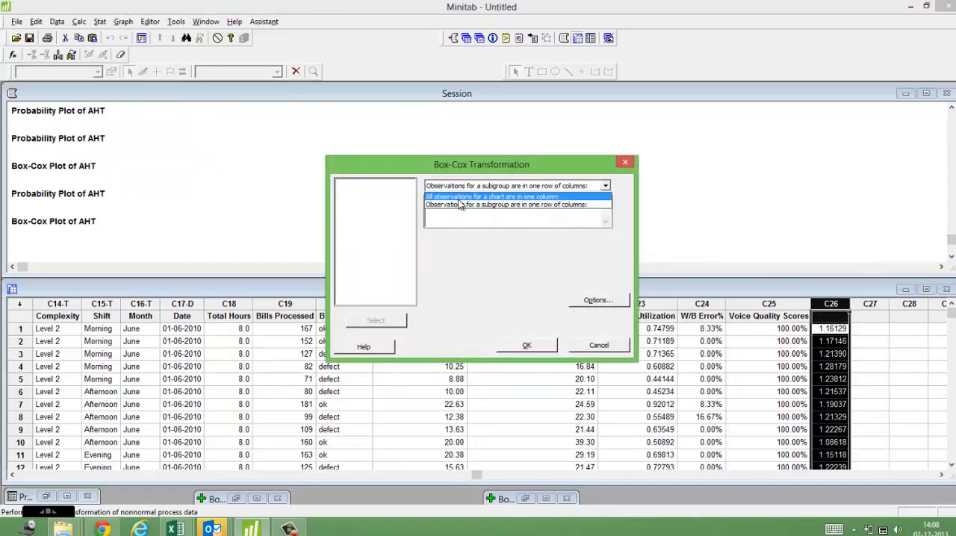
click(515, 203)
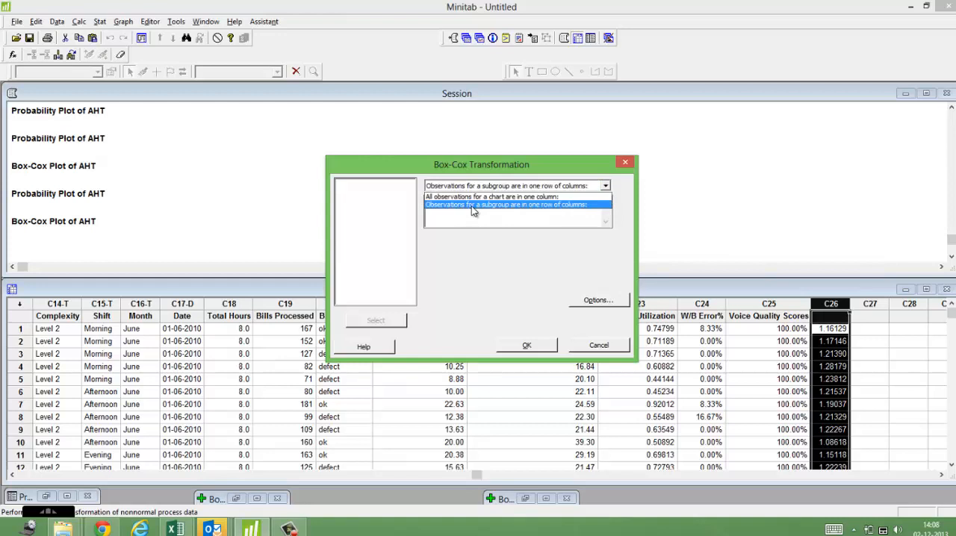
click(515, 204)
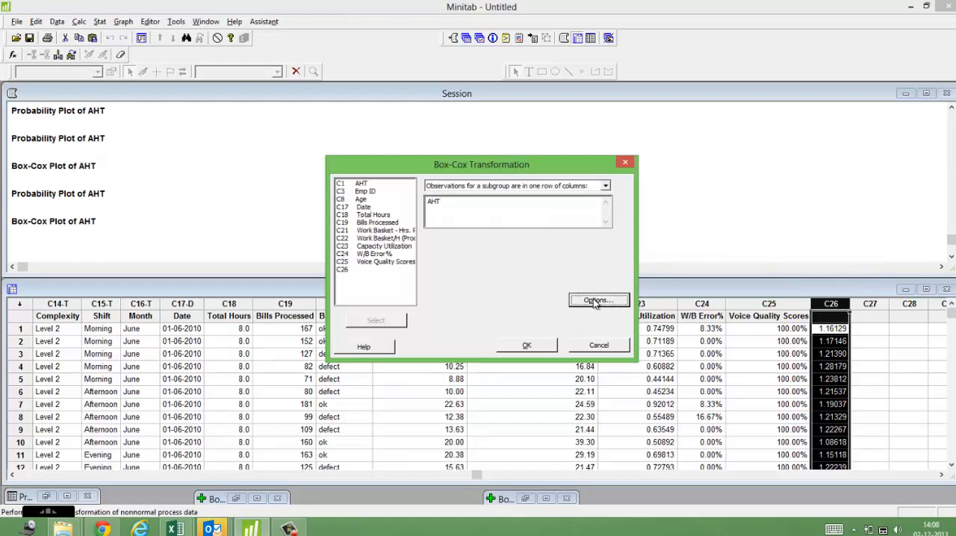
click(597, 300)
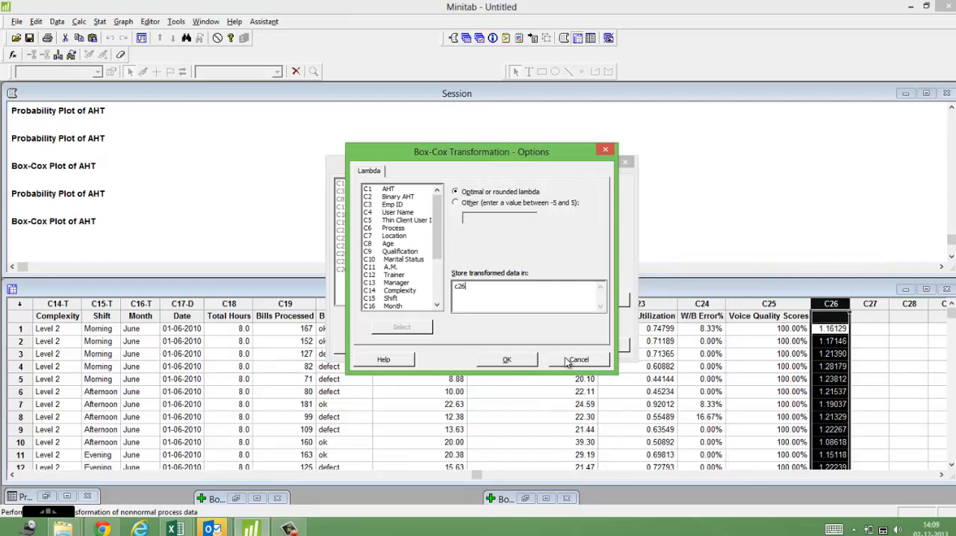
click(577, 359)
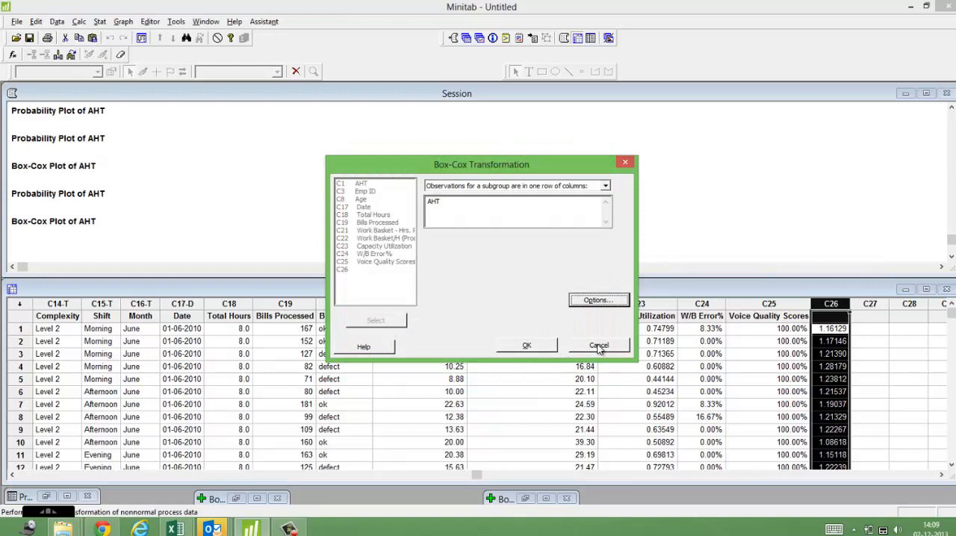